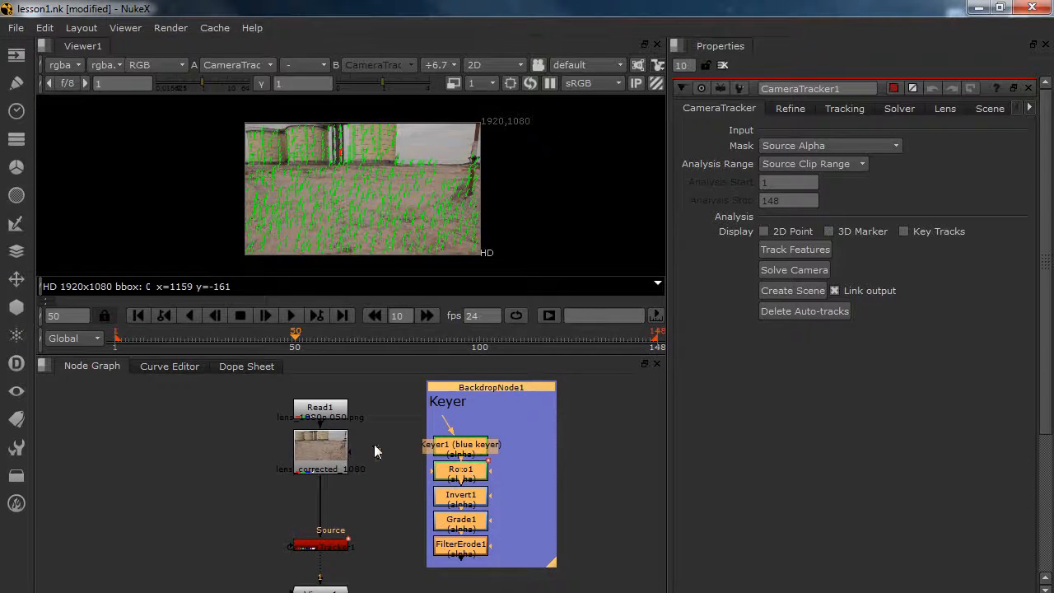
mouse_move(346, 561)
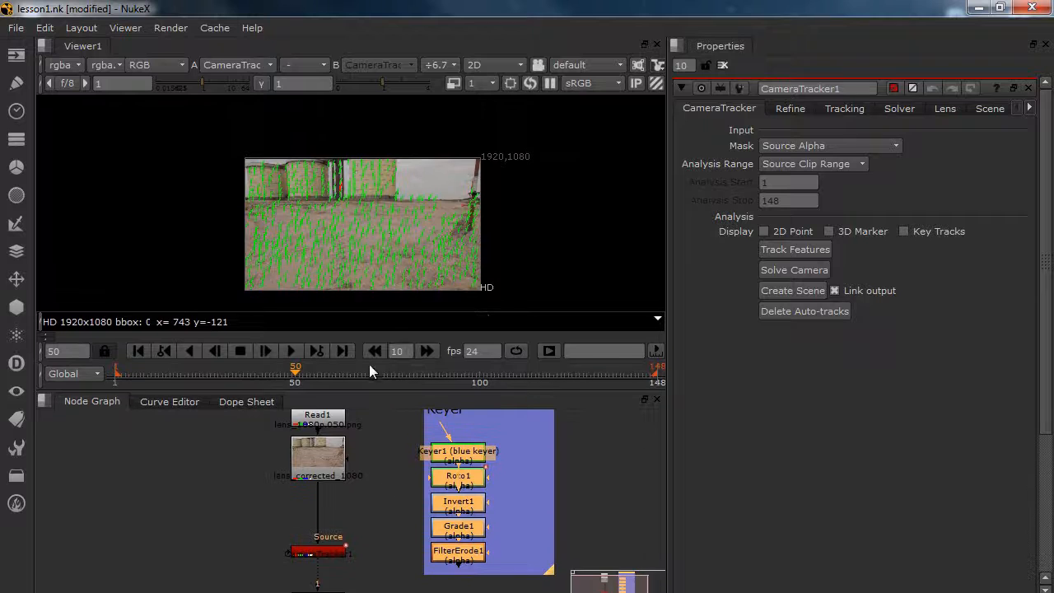
Step: Move the playhead forward from frame 50 to frame 55
left_click_drag(295, 370, 314, 370)
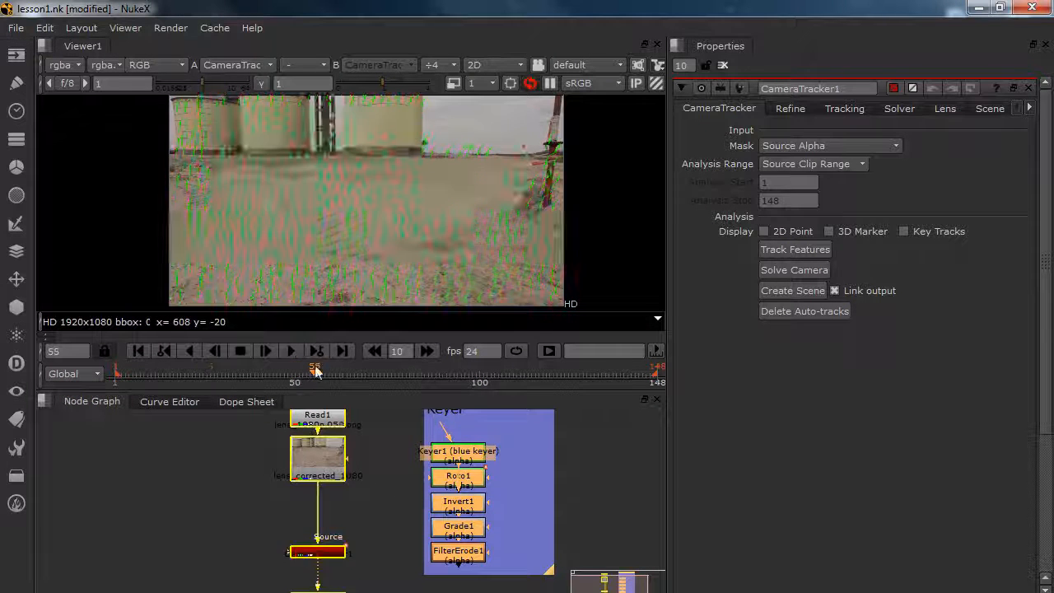
Step: Switch the CameraTracker properties to the Refine tab
left_click(789, 108)
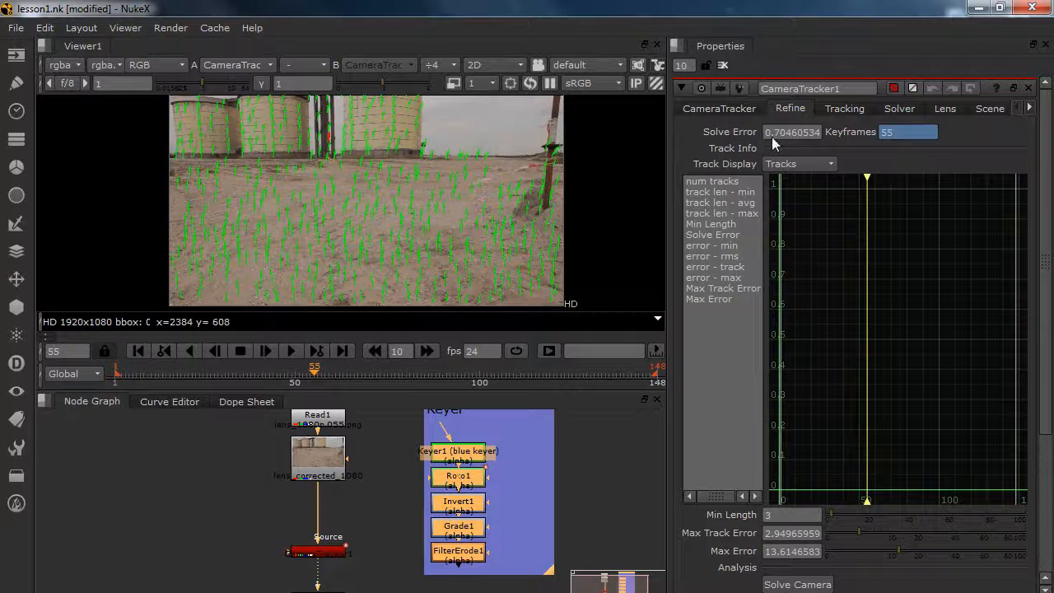
mouse_move(387, 253)
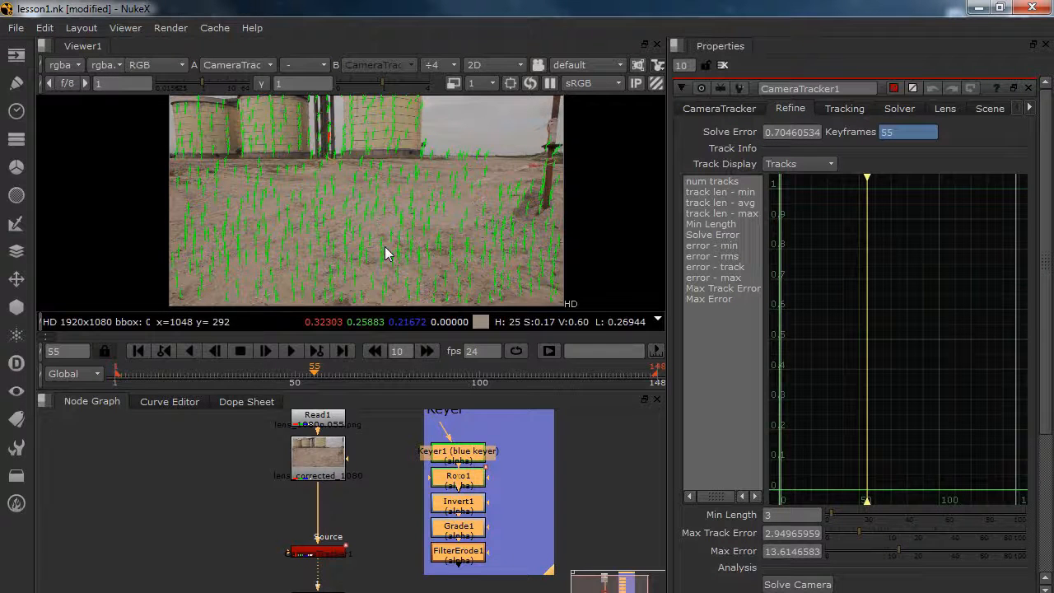
mouse_move(419, 263)
type("0.5")
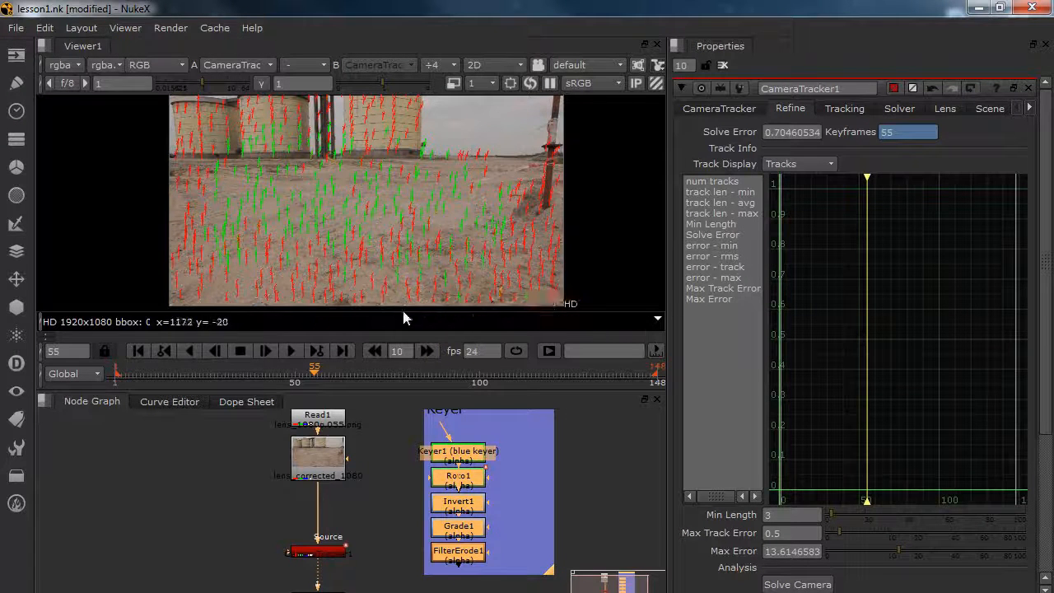
mouse_move(196, 207)
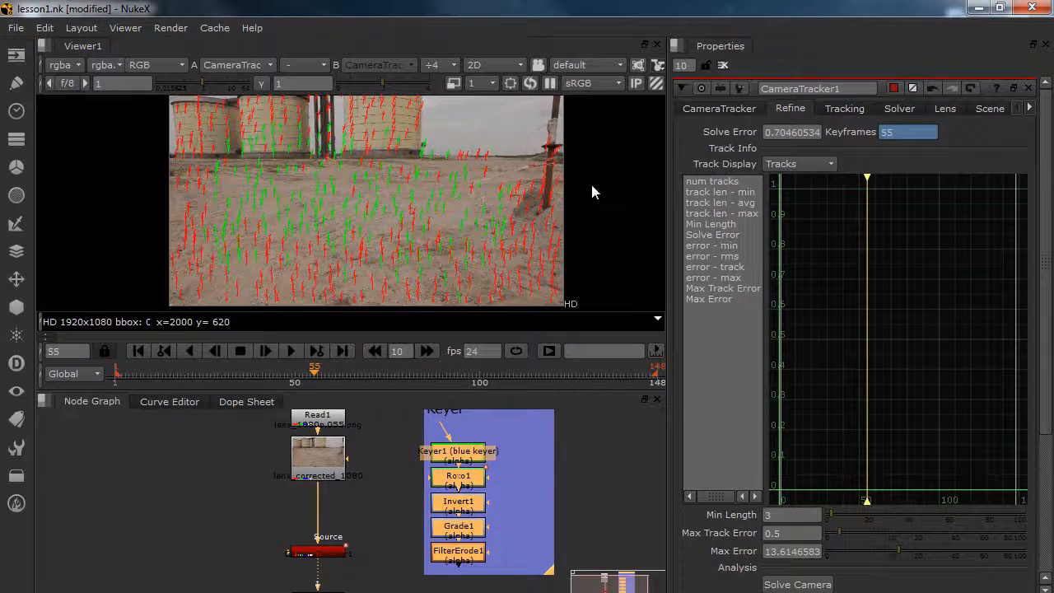
mouse_move(307, 242)
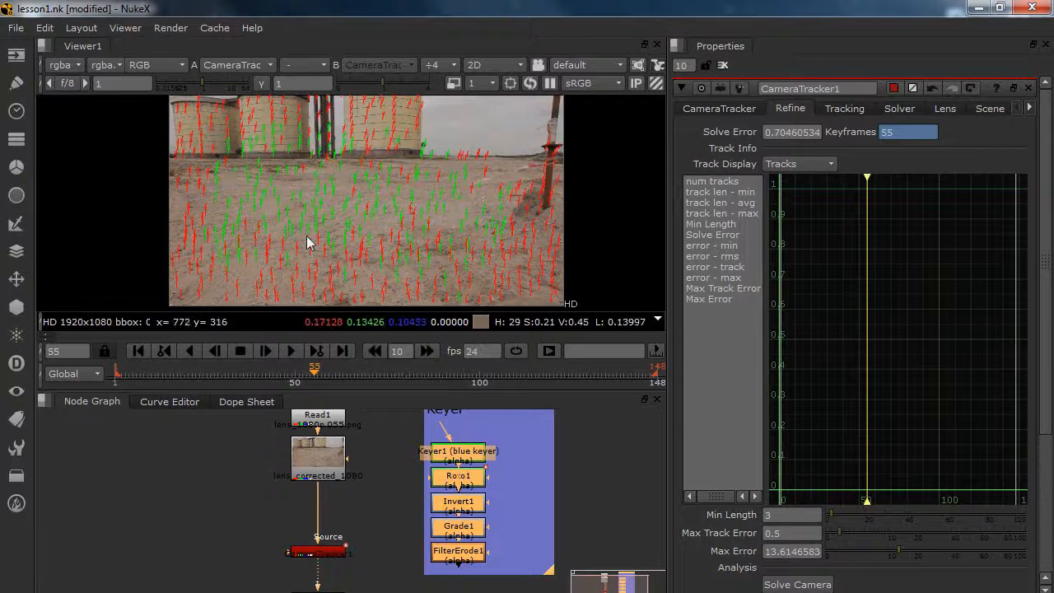
mouse_move(420, 218)
type("2.9")
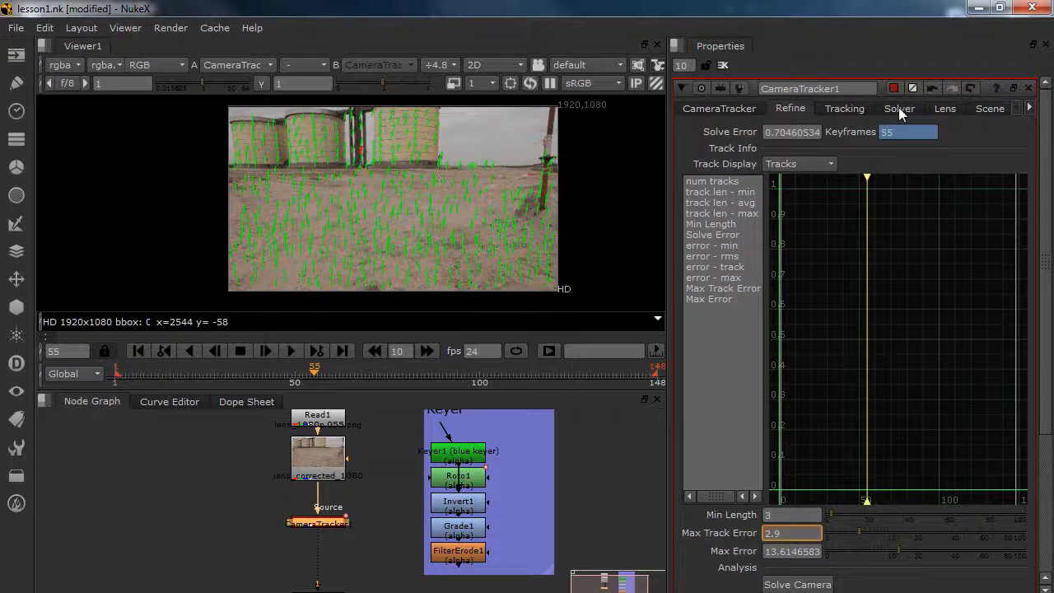
Step: Set Keyframe Accuracy to High and re-solve the camera, giving solve error 0.7016
left_click(898, 108)
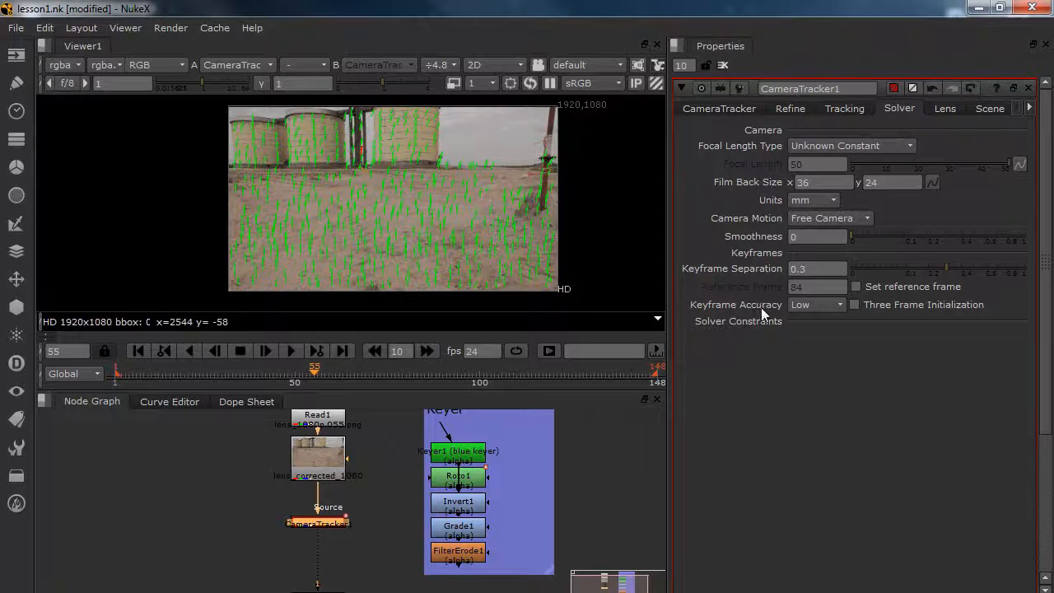
left_click(815, 303)
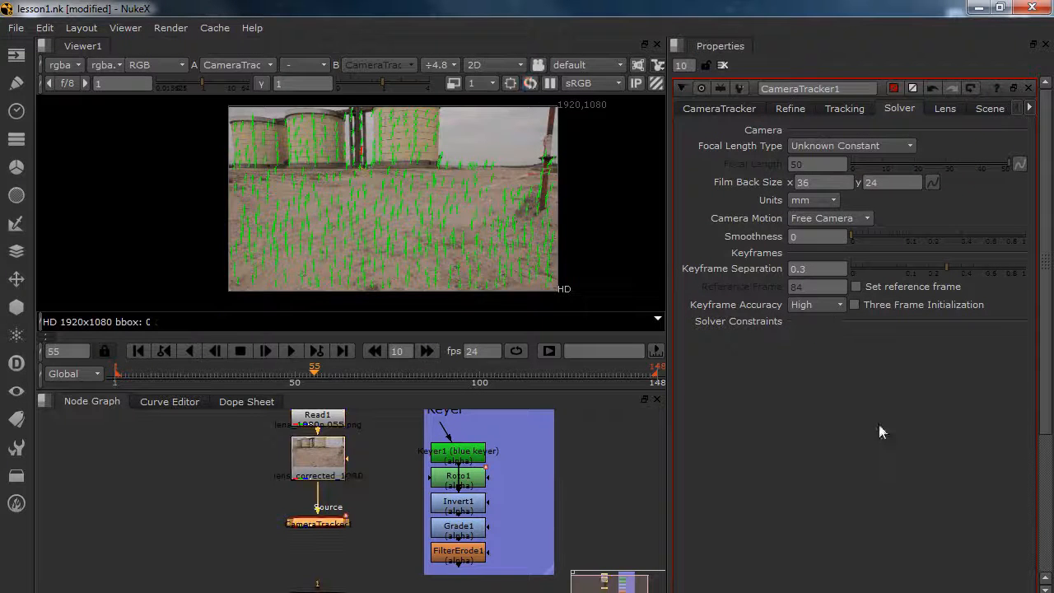
left_click(718, 108)
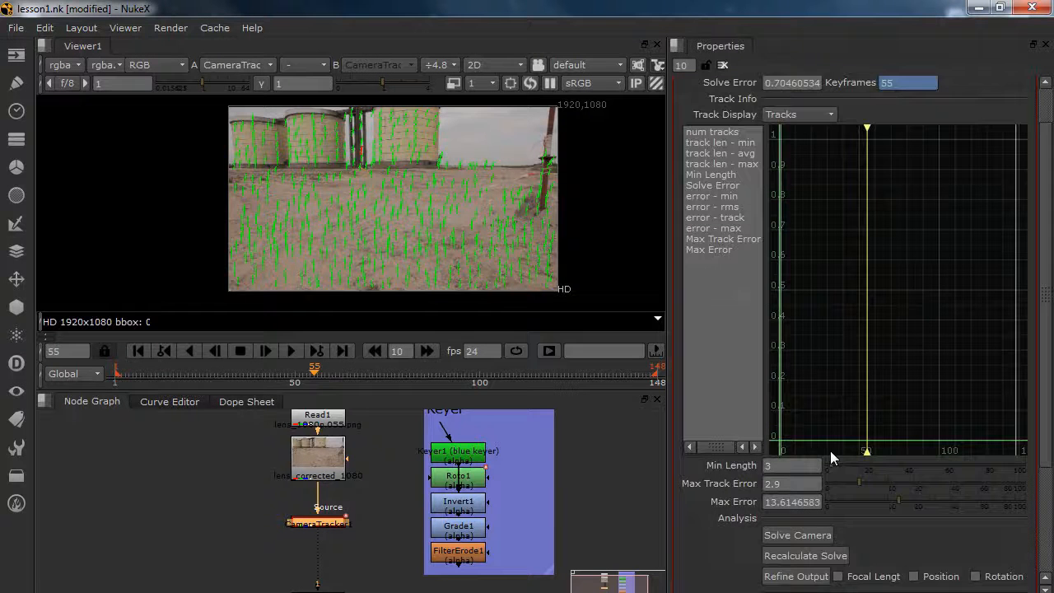
left_click(317, 522)
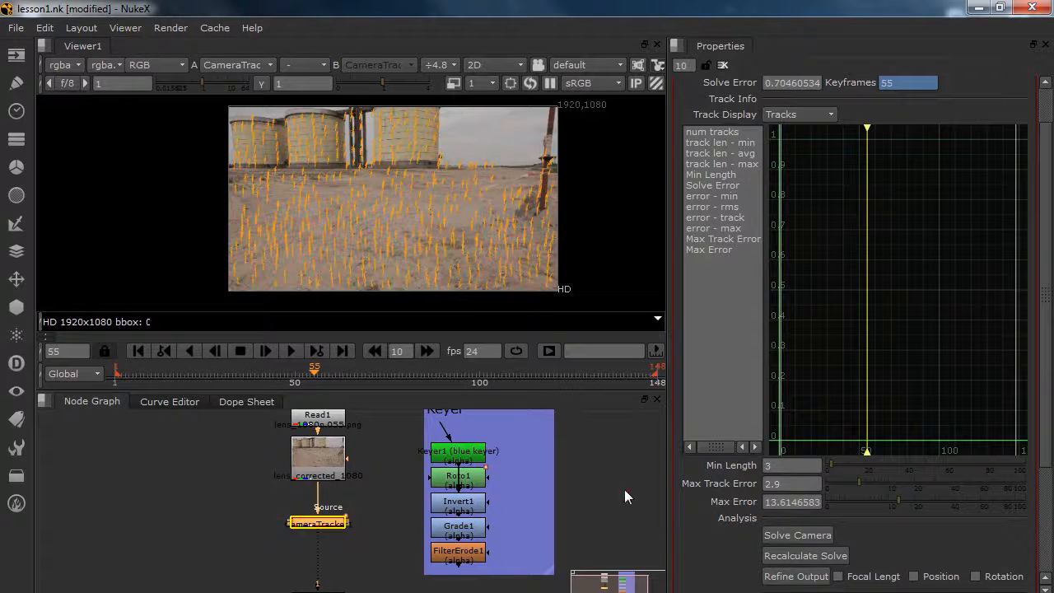
left_click(805, 555)
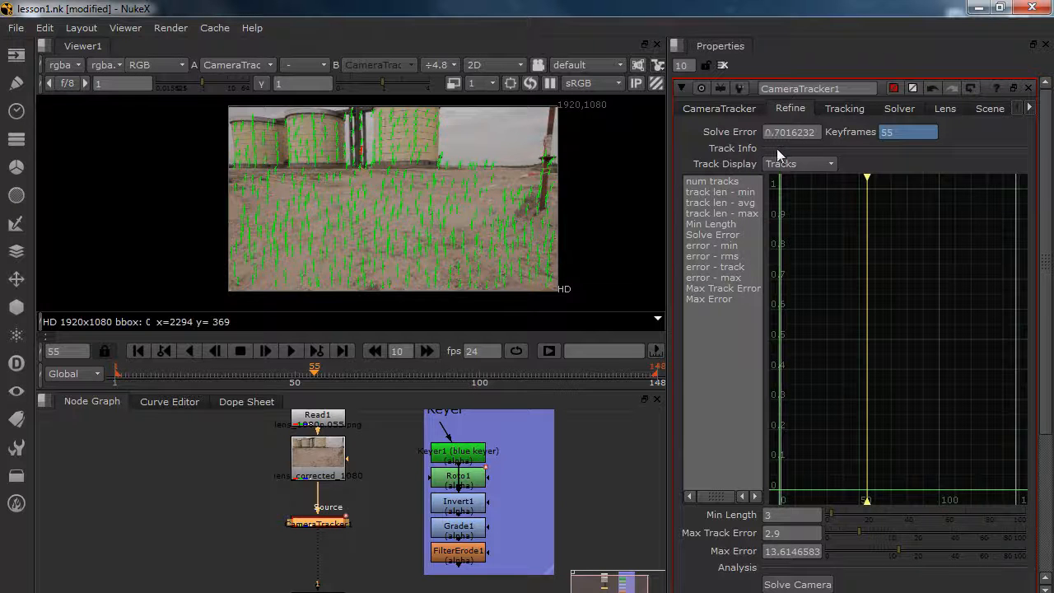
mouse_move(349, 223)
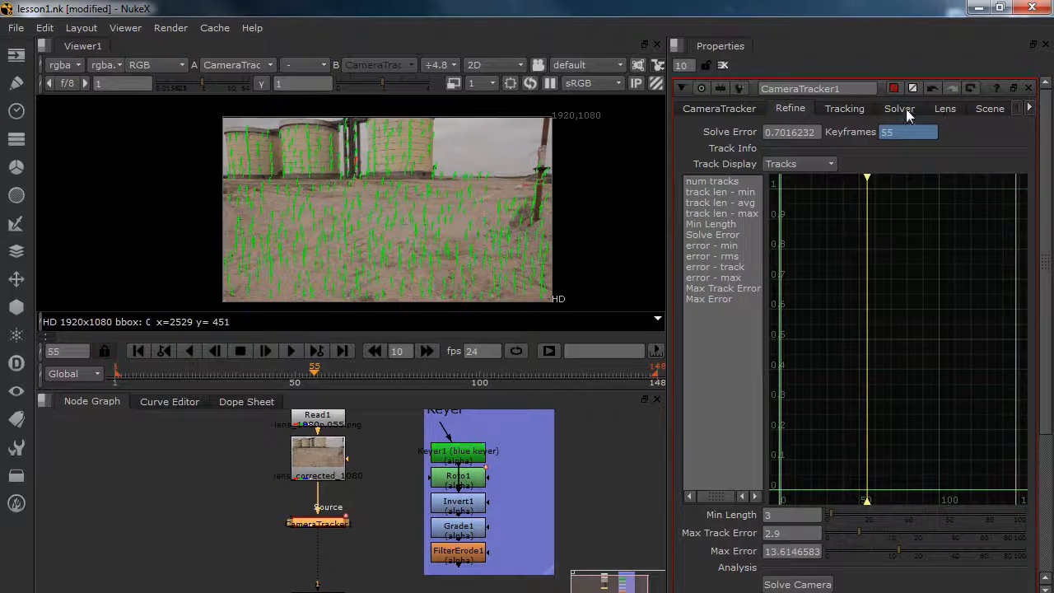
Step: Delete the rejected tracks and re-solve the camera with 2.7 max track error
left_click(899, 108)
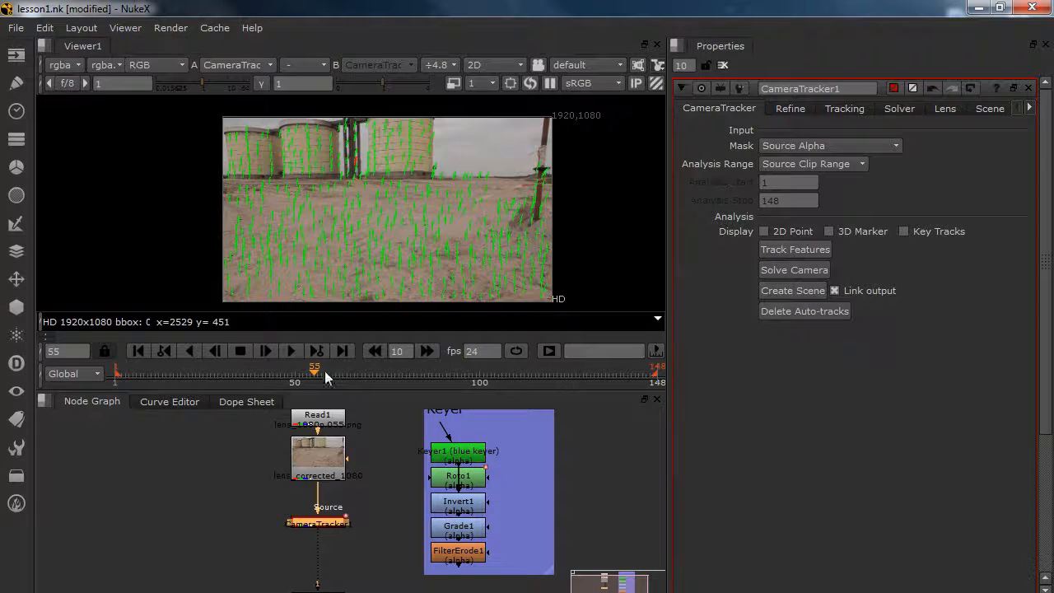
left_click(789, 108)
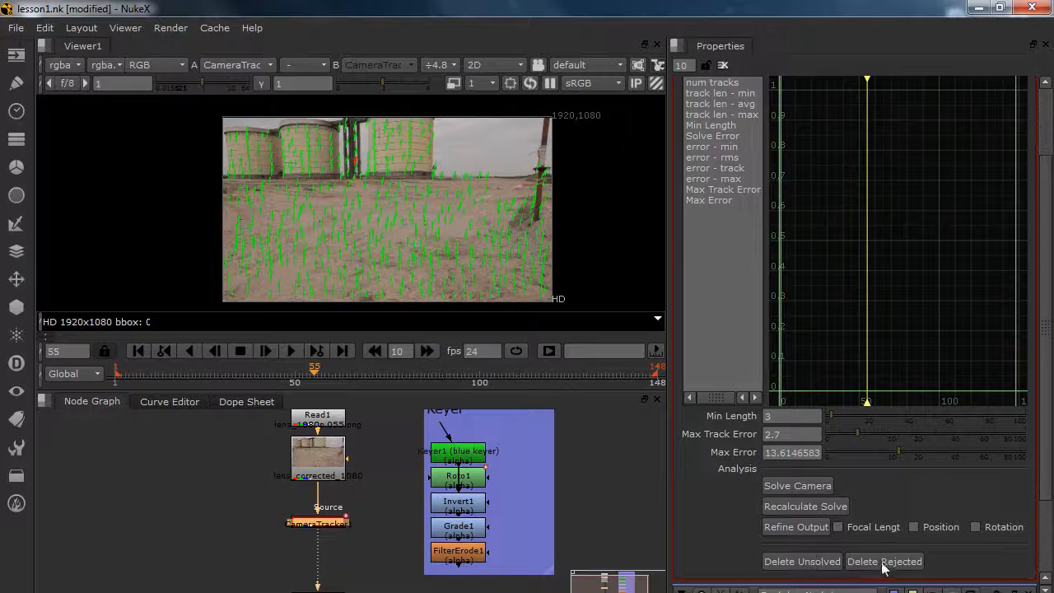
left_click(885, 561)
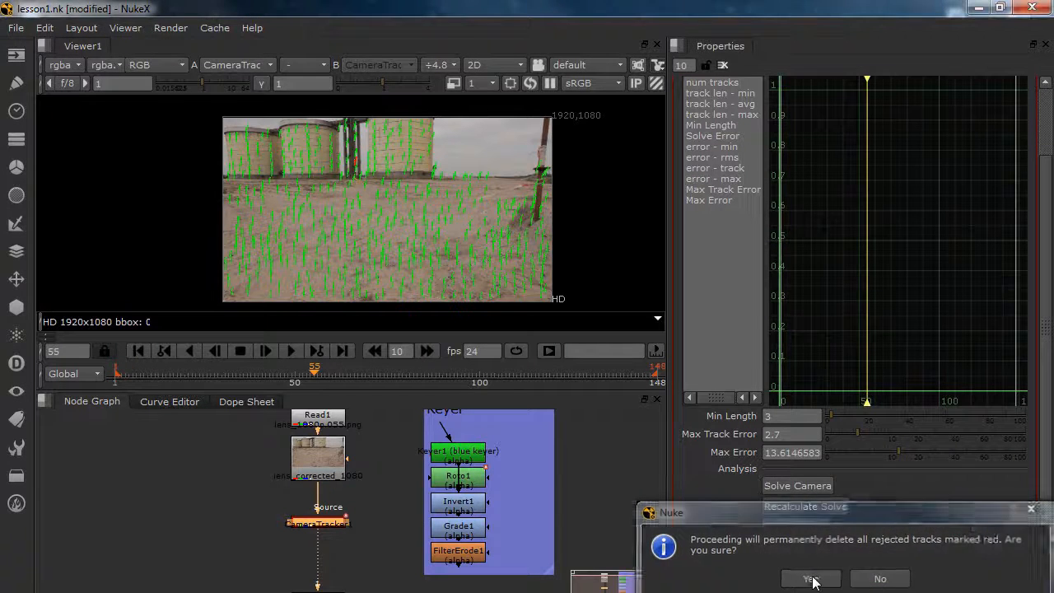
left_click(809, 578)
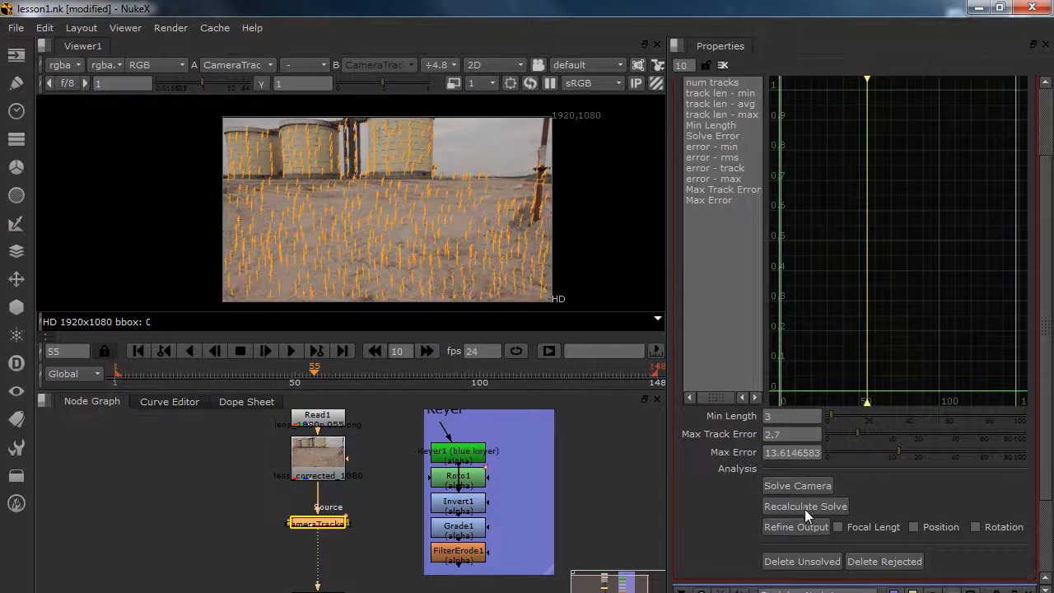
left_click(805, 506)
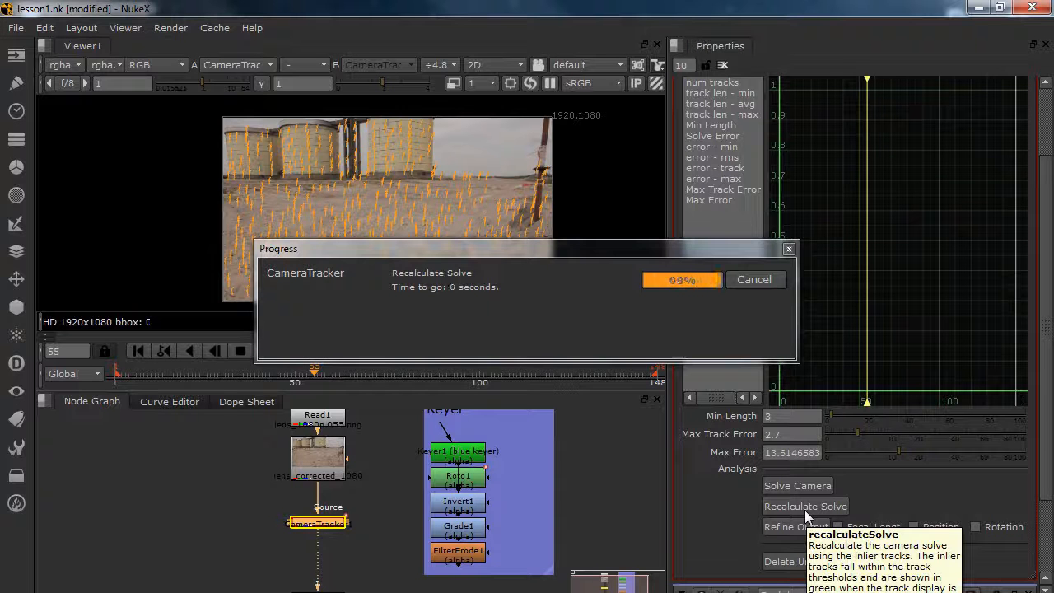
left_click(805, 506)
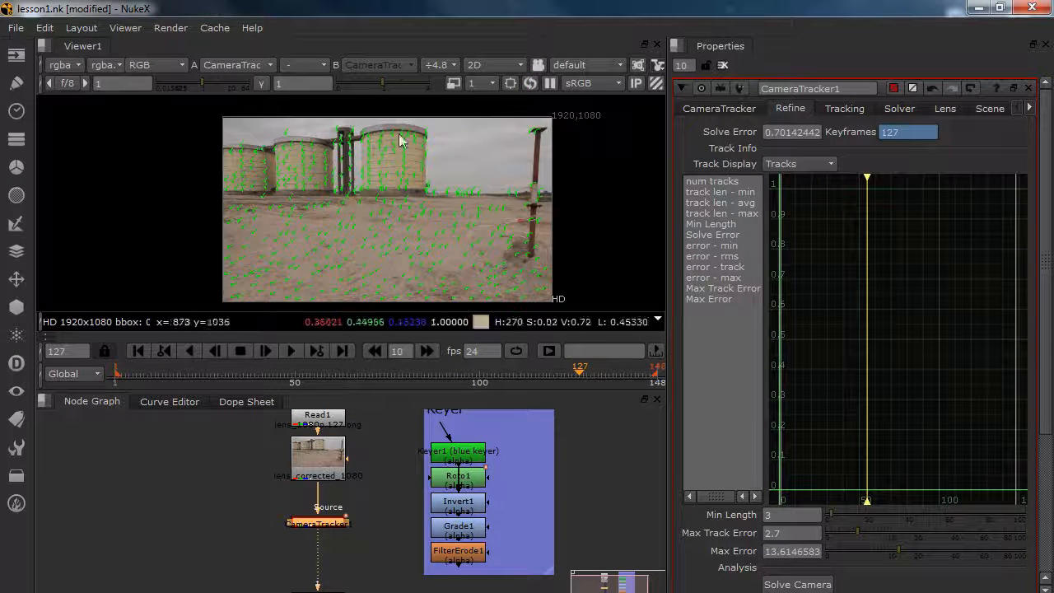
mouse_move(344, 263)
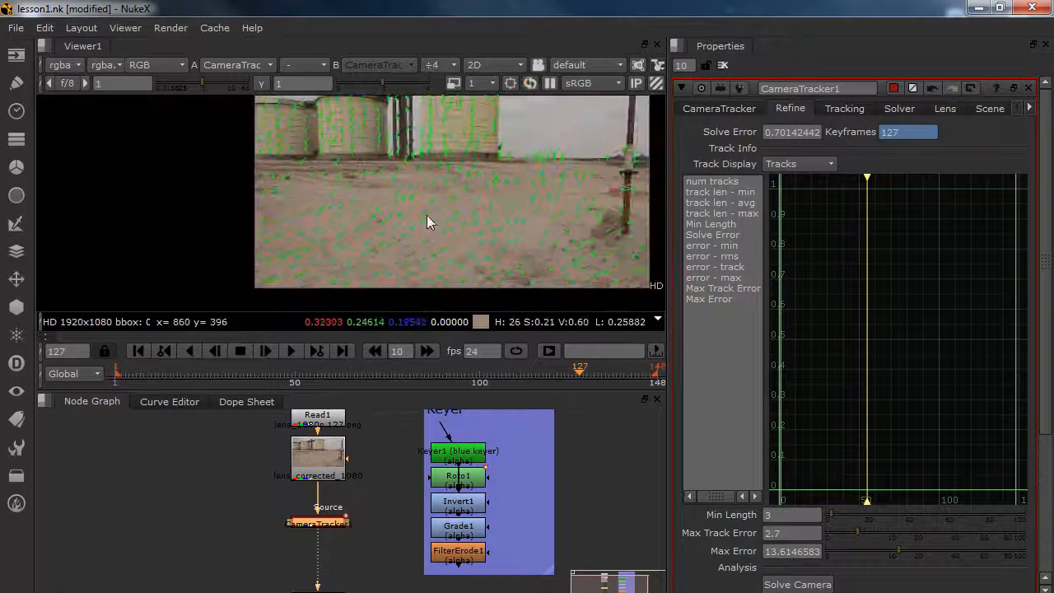
Step: Create the 3D scene from the camera solve and rename Camera1 to Cam_anim
left_click(718, 108)
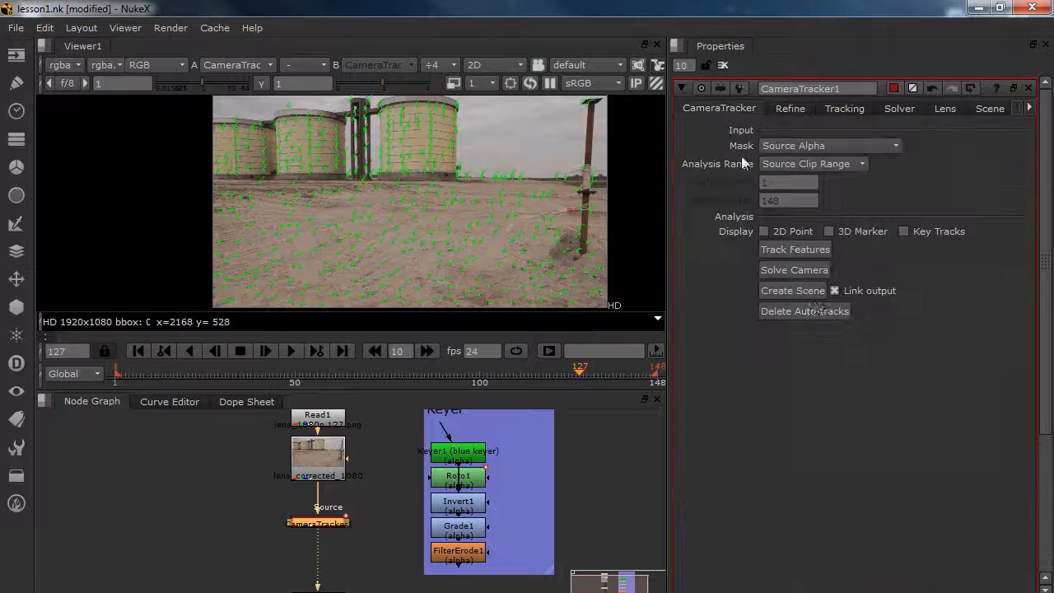
left_click(792, 290)
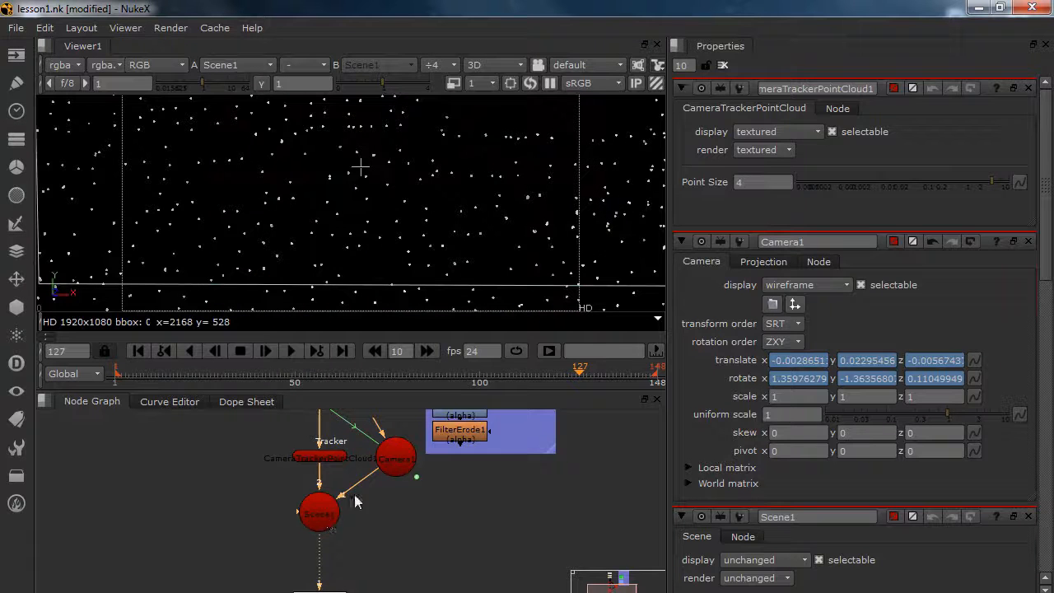
left_click(395, 456)
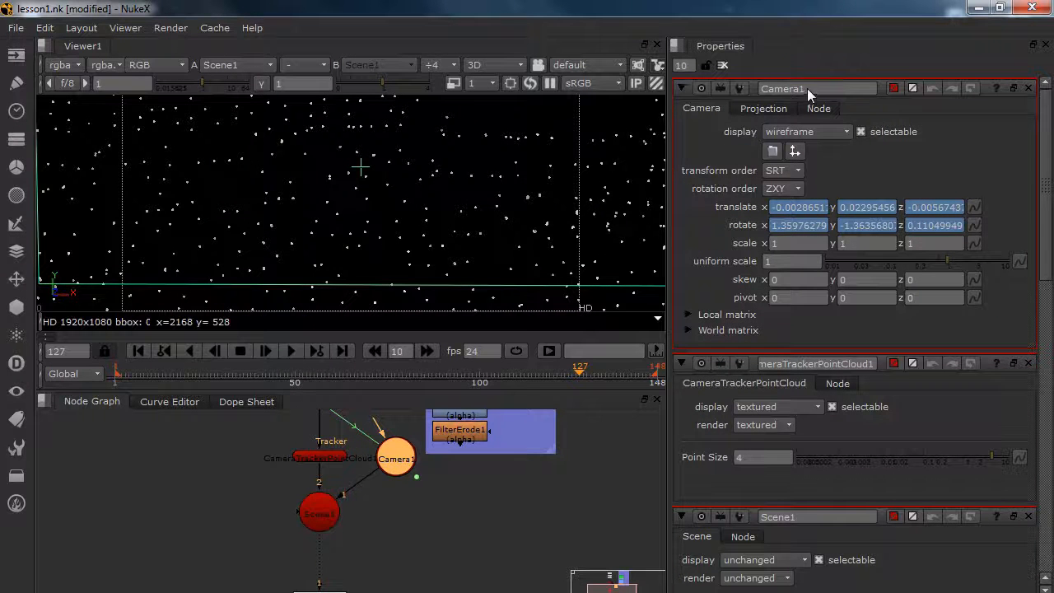
double_click(816, 88)
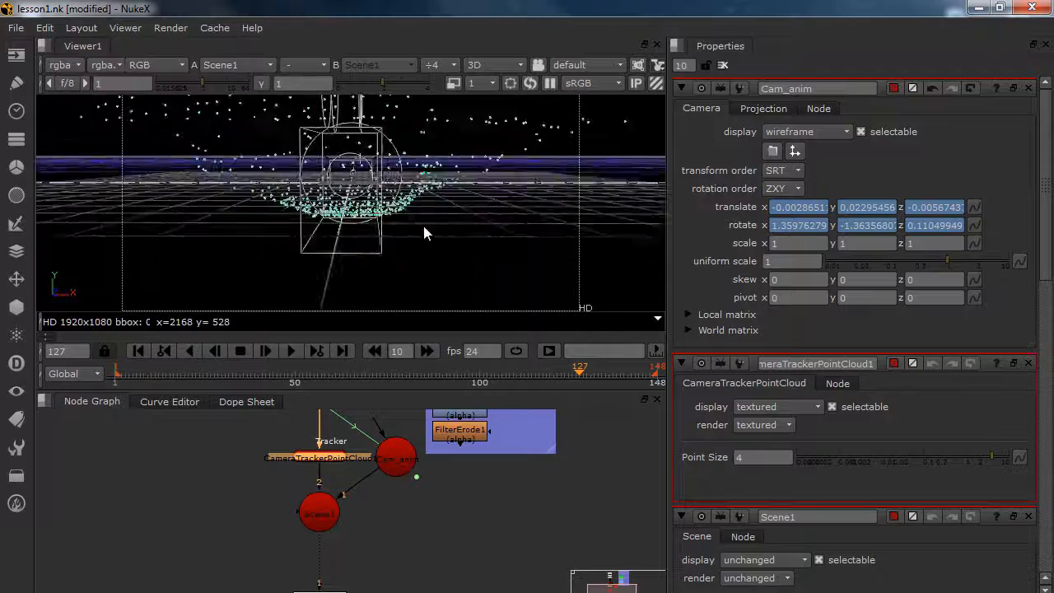
left_click(319, 511)
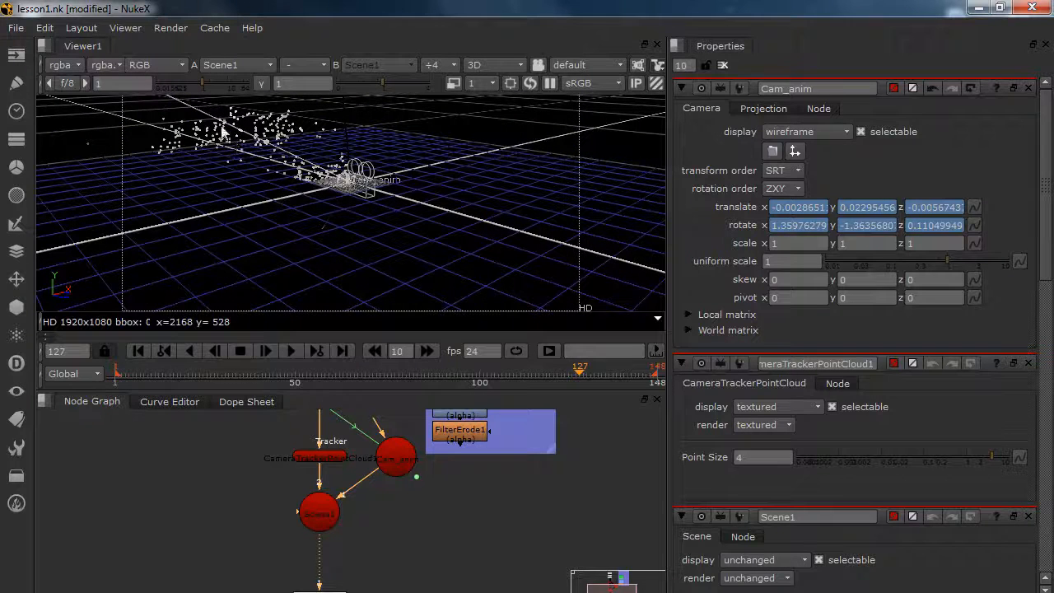
mouse_move(342, 193)
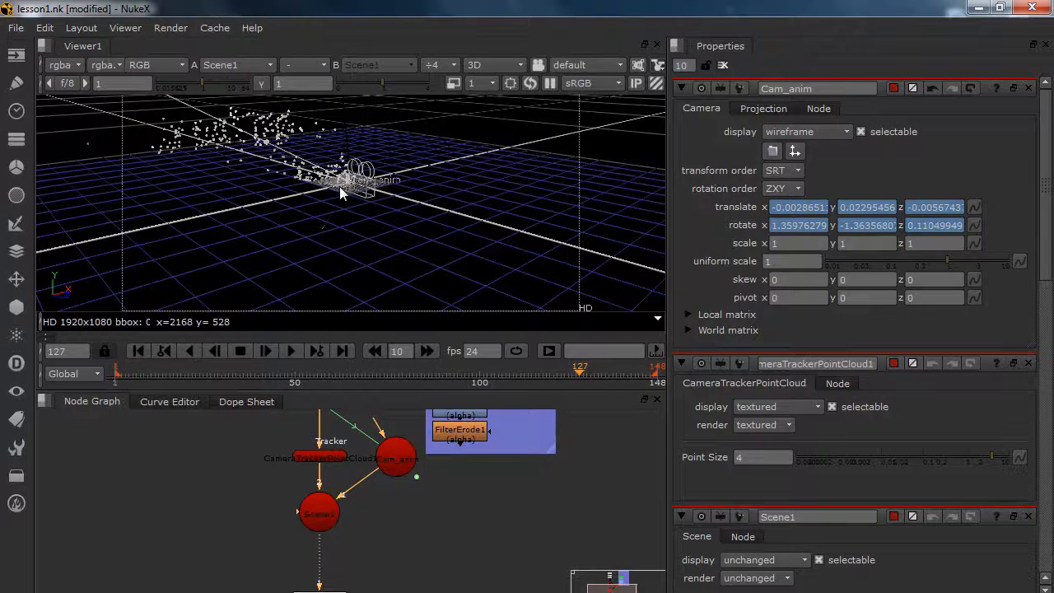
mouse_move(358, 231)
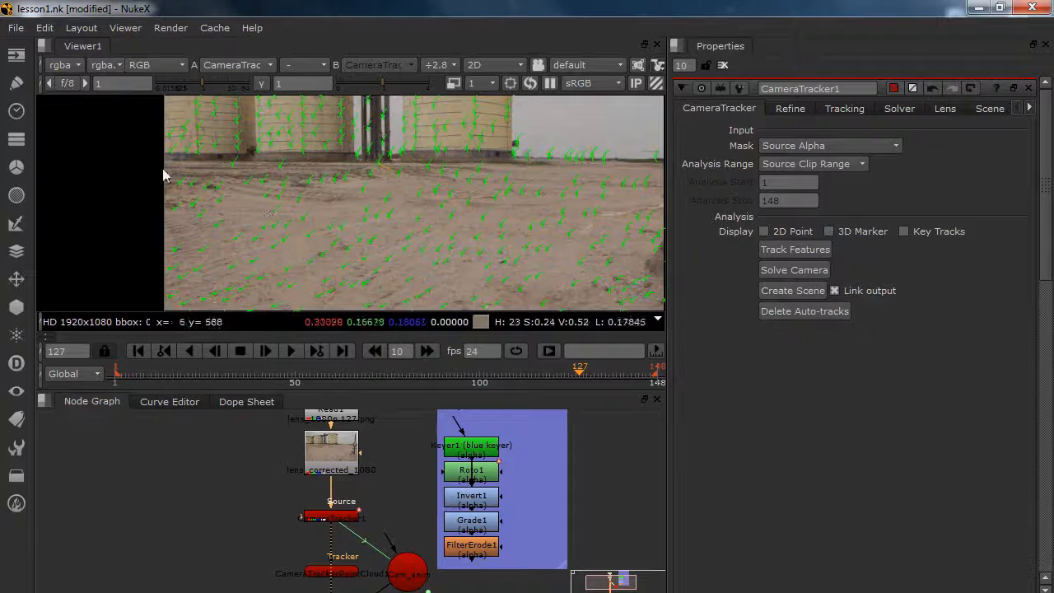
Step: Marquee-select the tracks lying on the dirt ground in the 2D viewer
left_click_drag(164, 175, 317, 239)
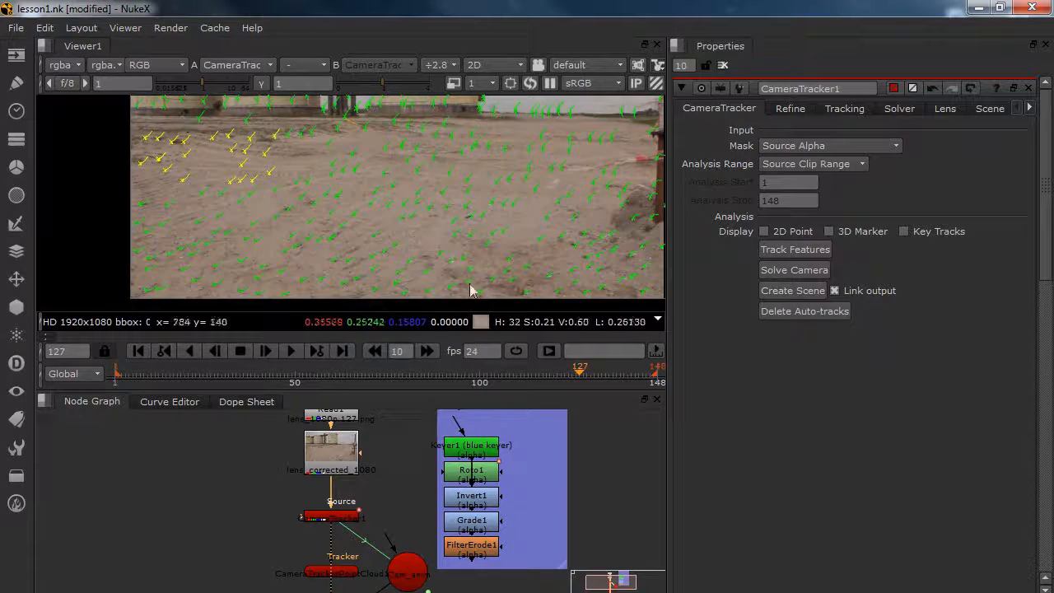
mouse_move(534, 227)
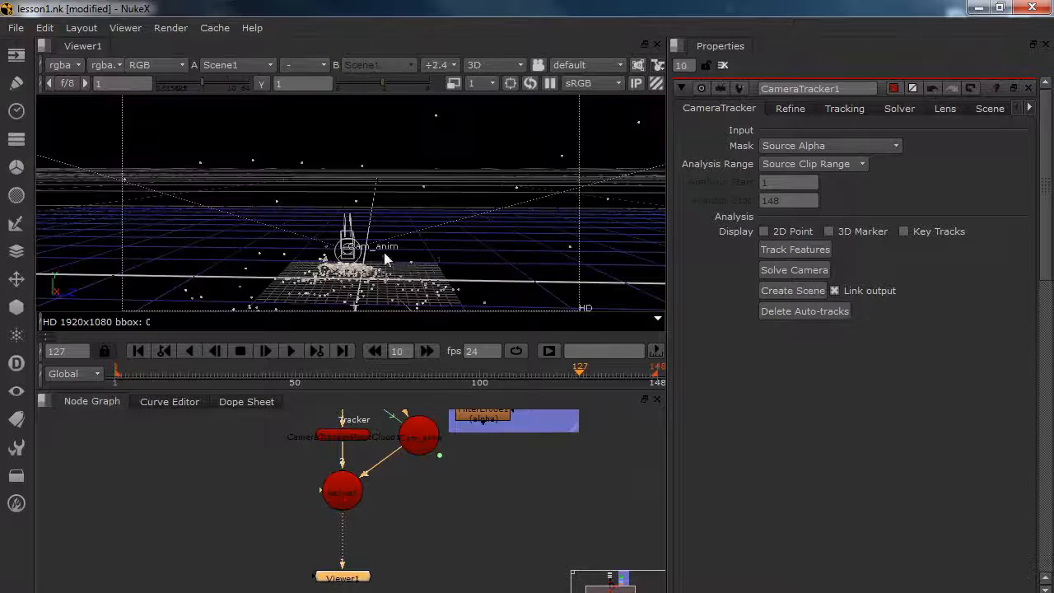
left_click_drag(387, 259, 255, 267)
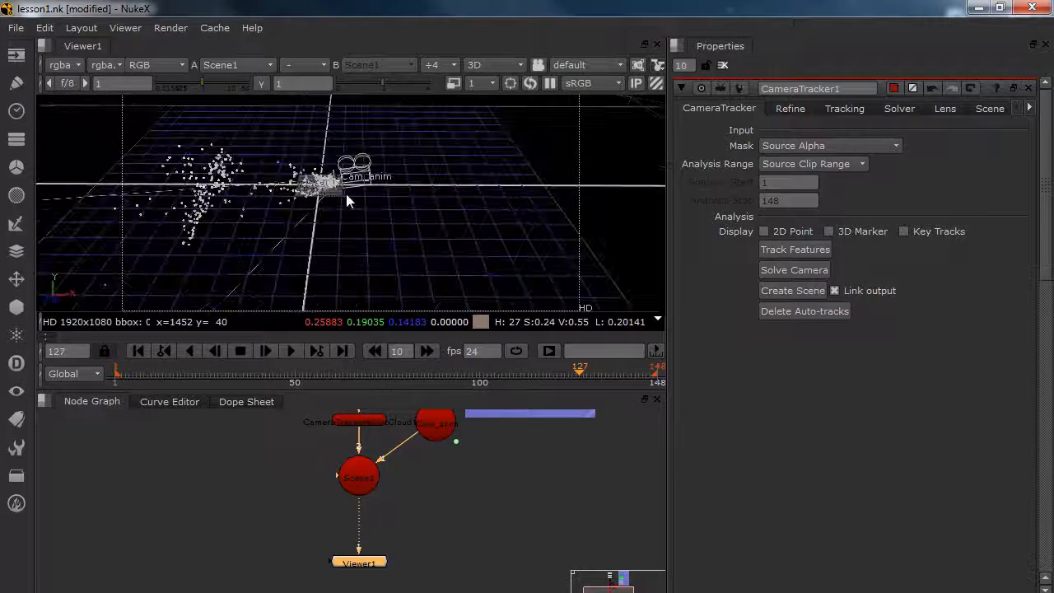
left_click_drag(346, 202, 243, 103)
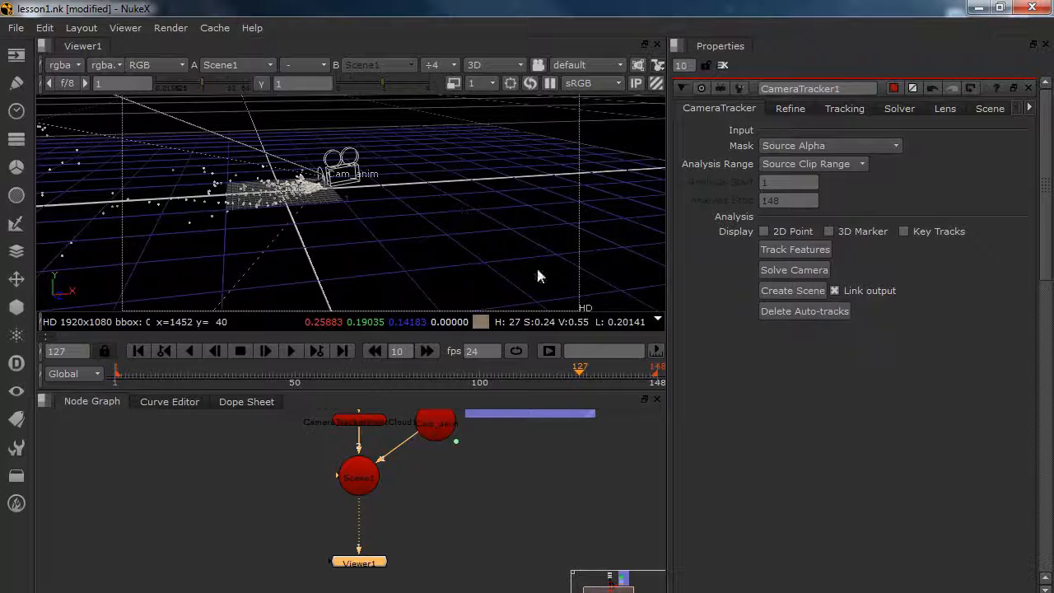
Step: Add a ScanlineRender after Scene1 and connect its camera input to Cam_anim
left_click(358, 477)
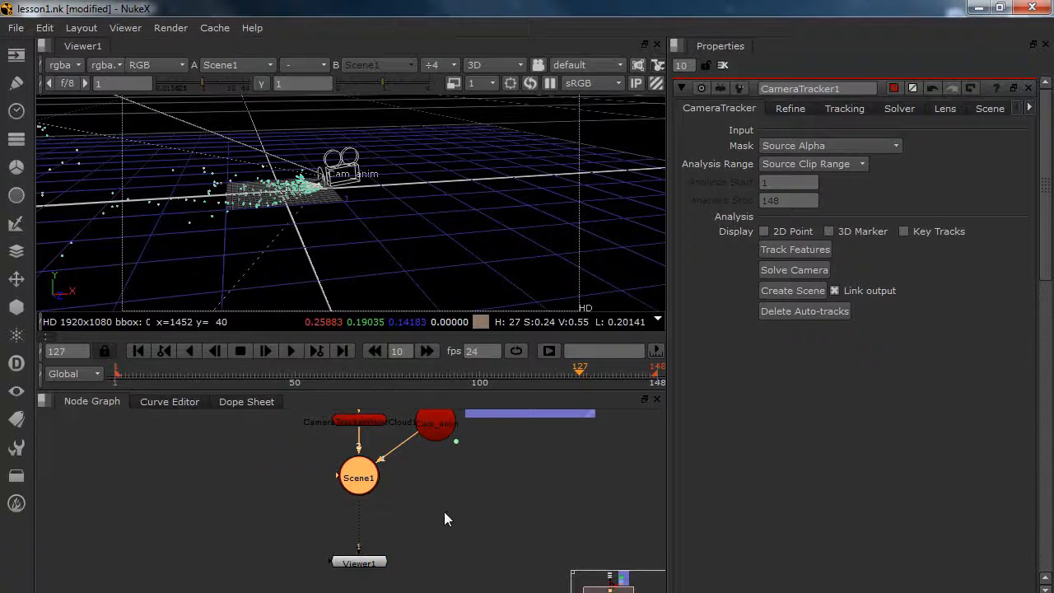
type("sca")
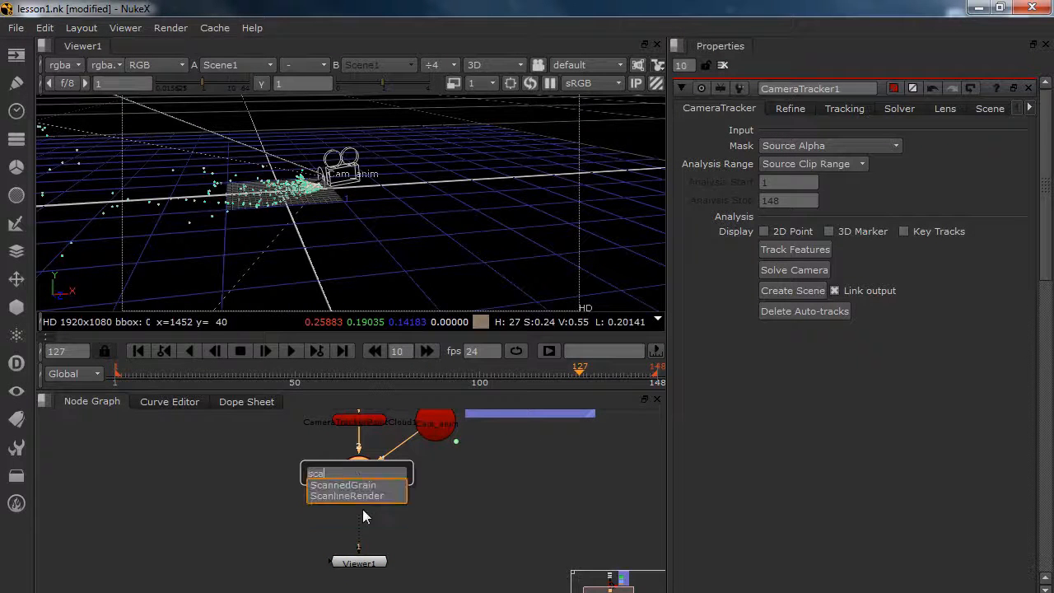
left_click(347, 495)
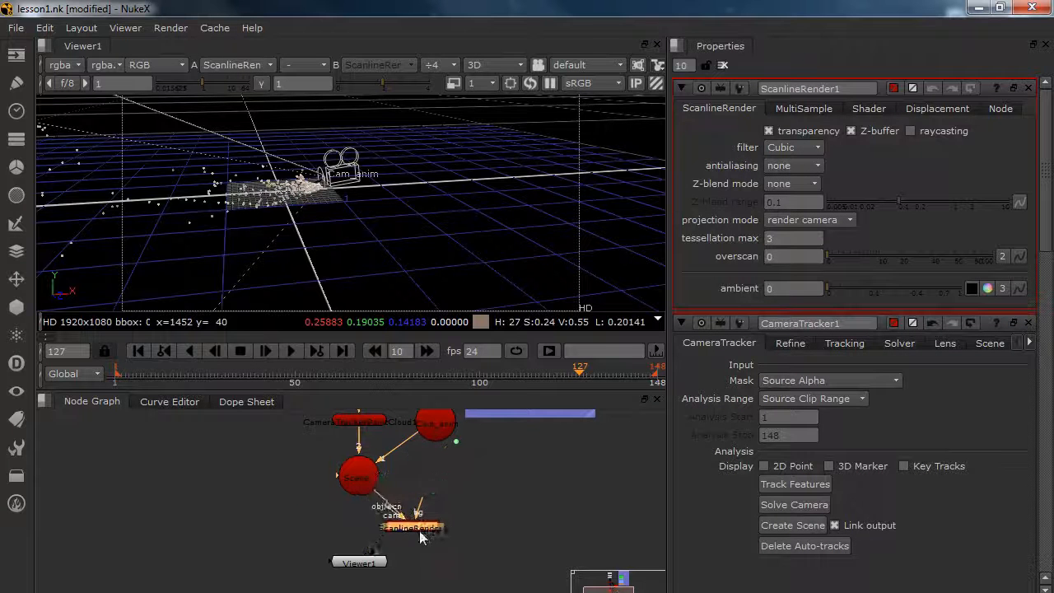
left_click_drag(411, 528, 358, 532)
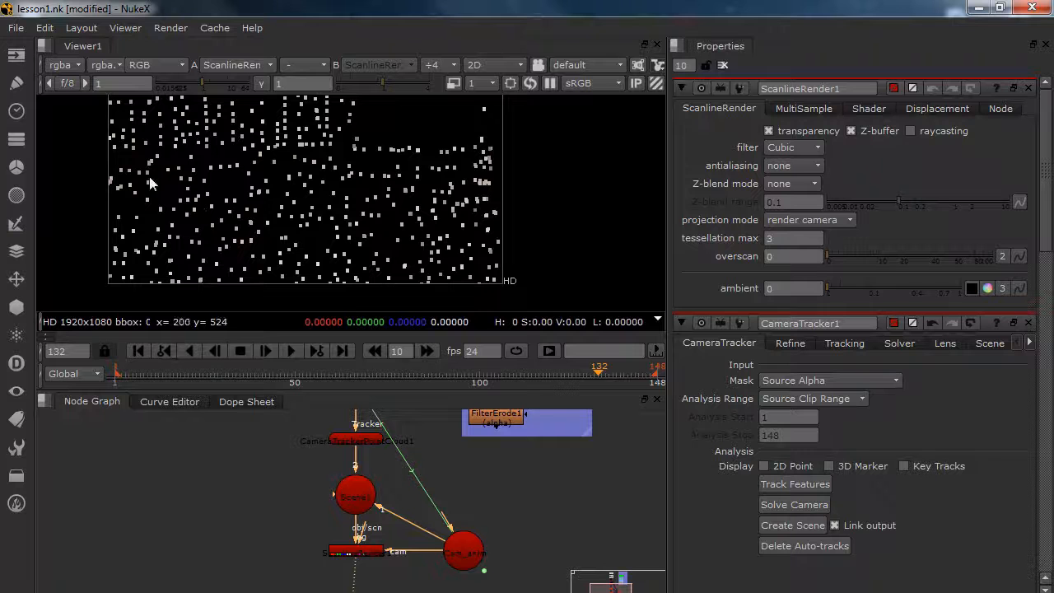
mouse_move(158, 230)
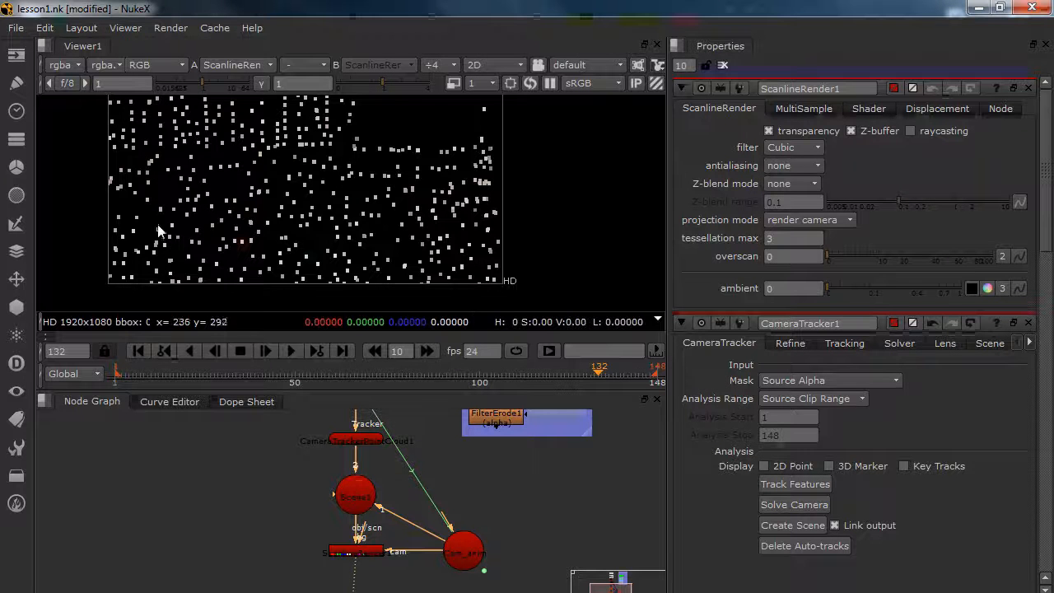
mouse_move(412, 254)
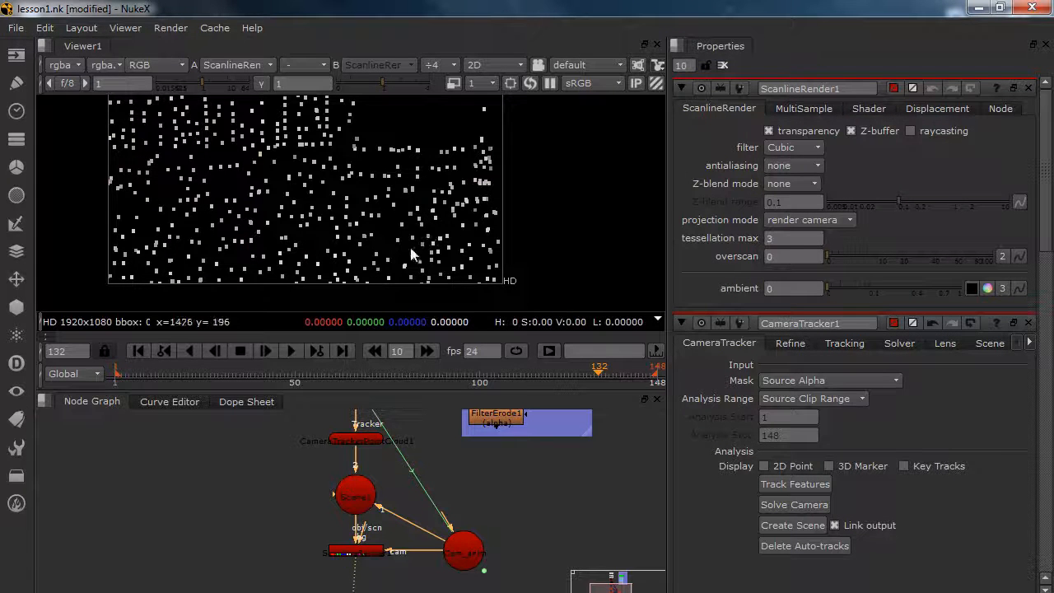
mouse_move(403, 266)
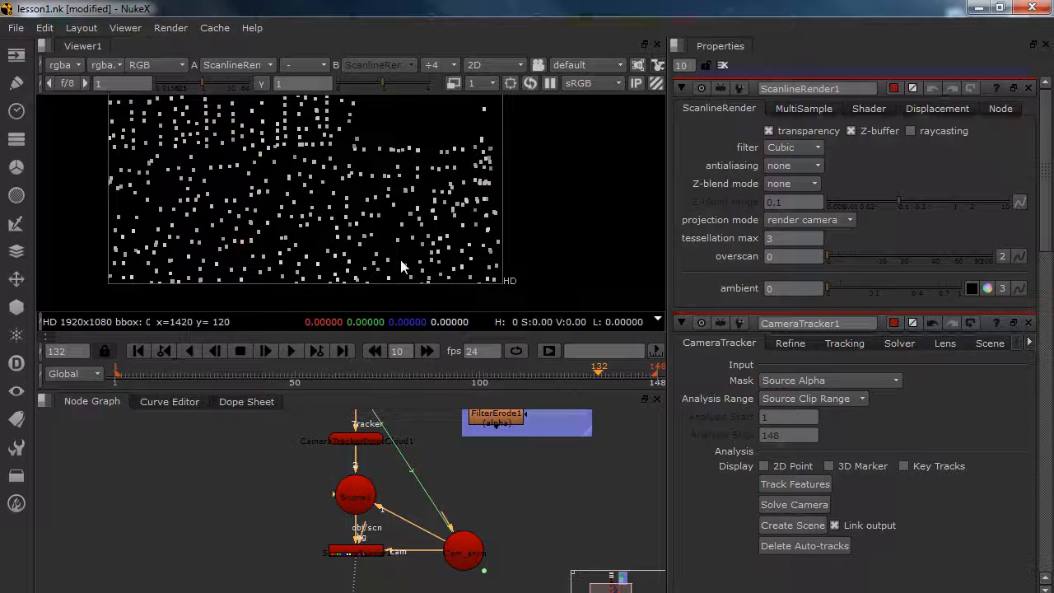